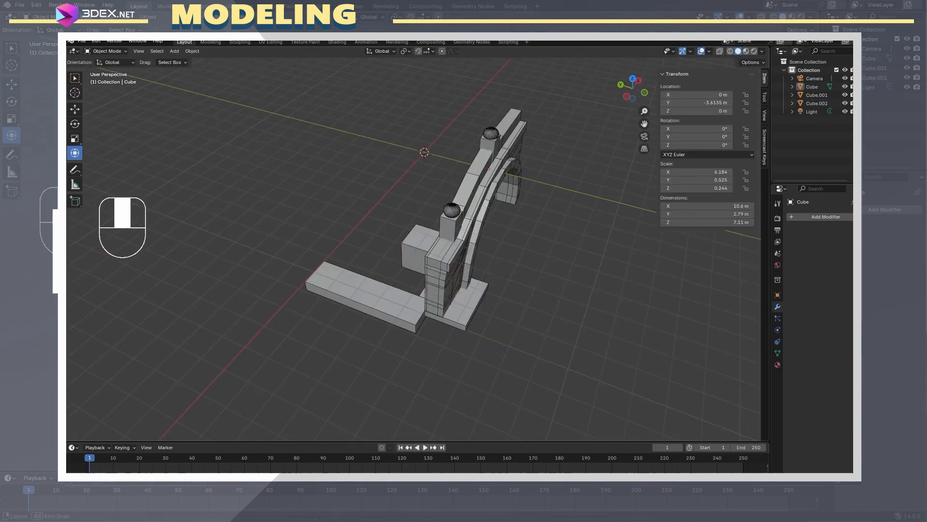
# Step: Duplicate two stone blocks for the bridge base and enter Edit Mode to extrude steps
pyautogui.press('shift+d')
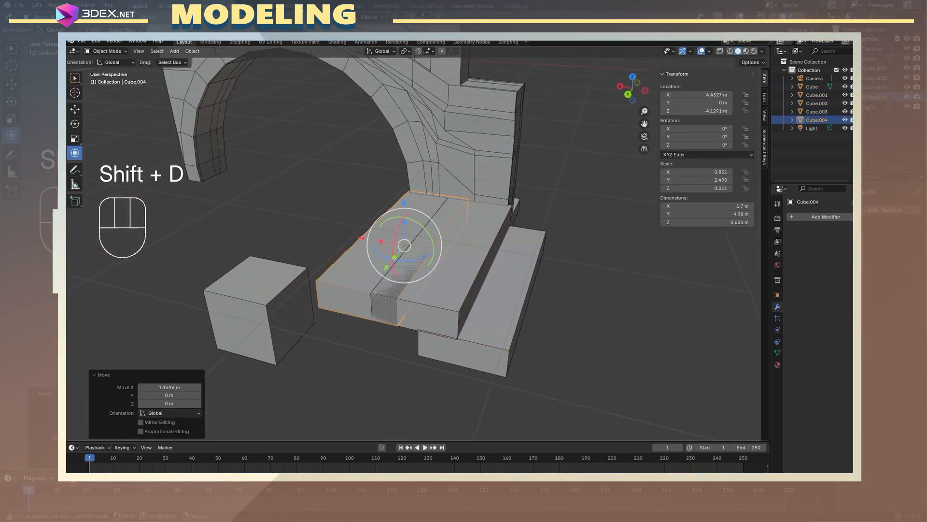
pyautogui.press('shift+d')
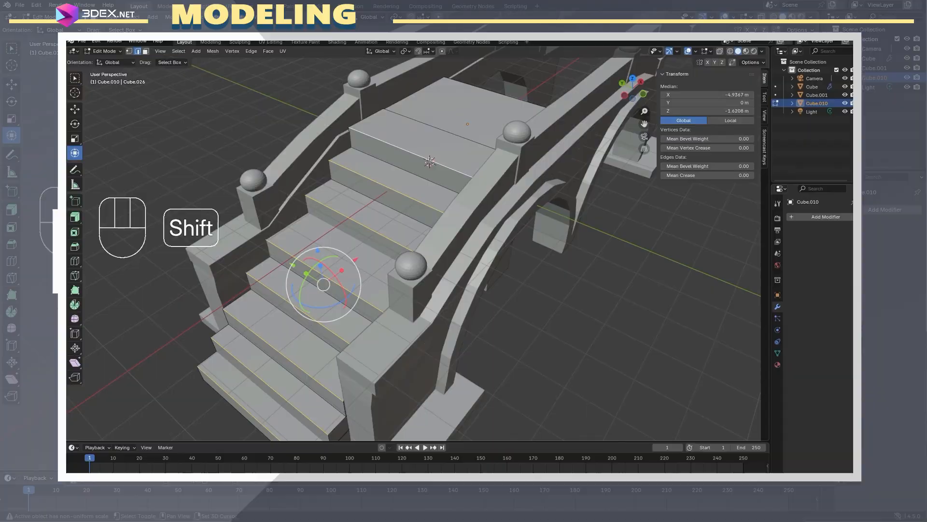
pyautogui.press('Tab')
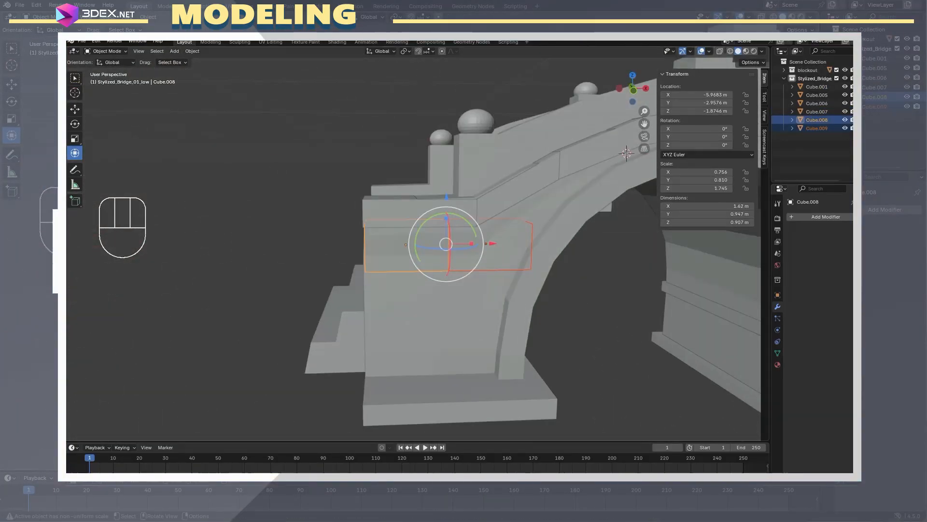
# Step: Apply the block's scale, then duplicate and edit bricks into offset rows
pyautogui.press('ctrl+a')
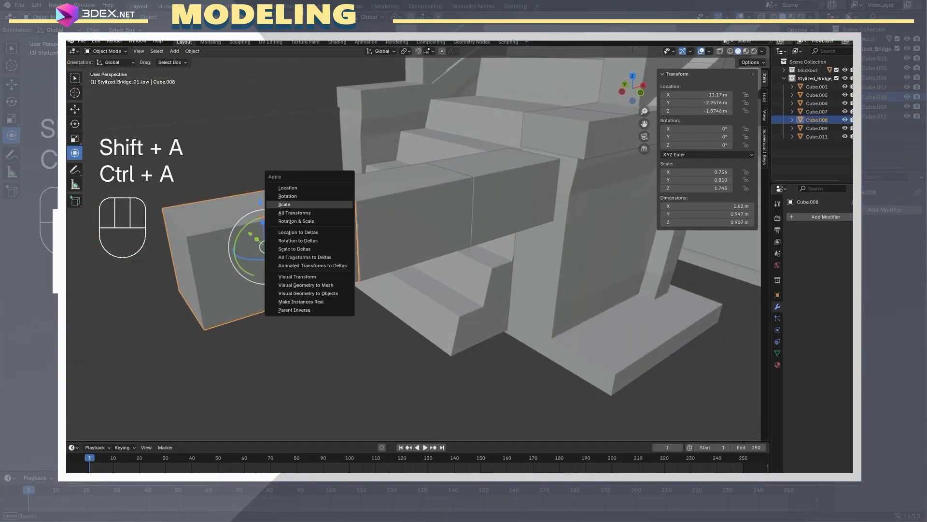
pyautogui.click(284, 204)
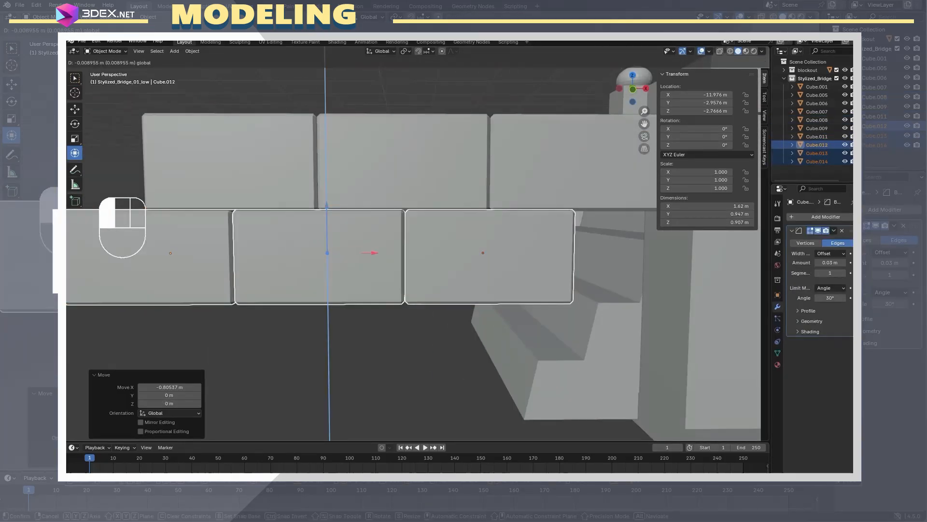
pyautogui.press('Tab')
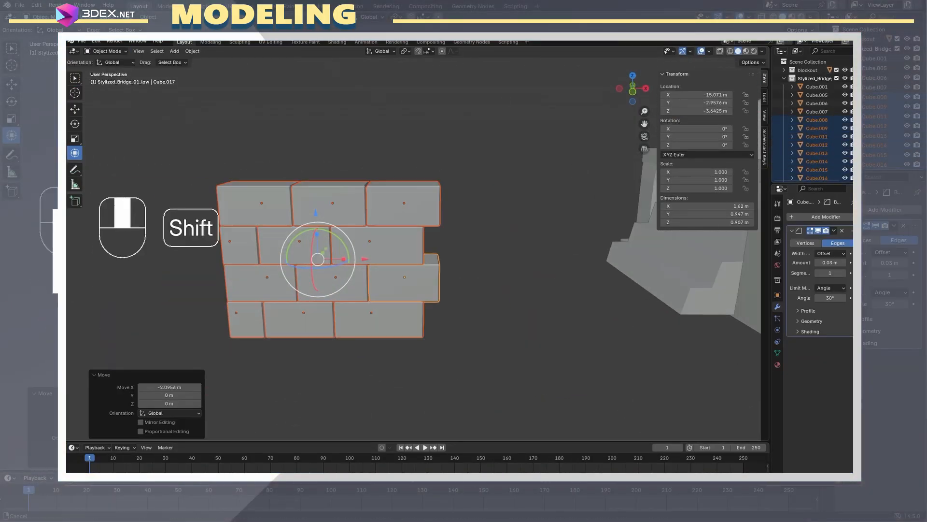
pyautogui.press('Tab')
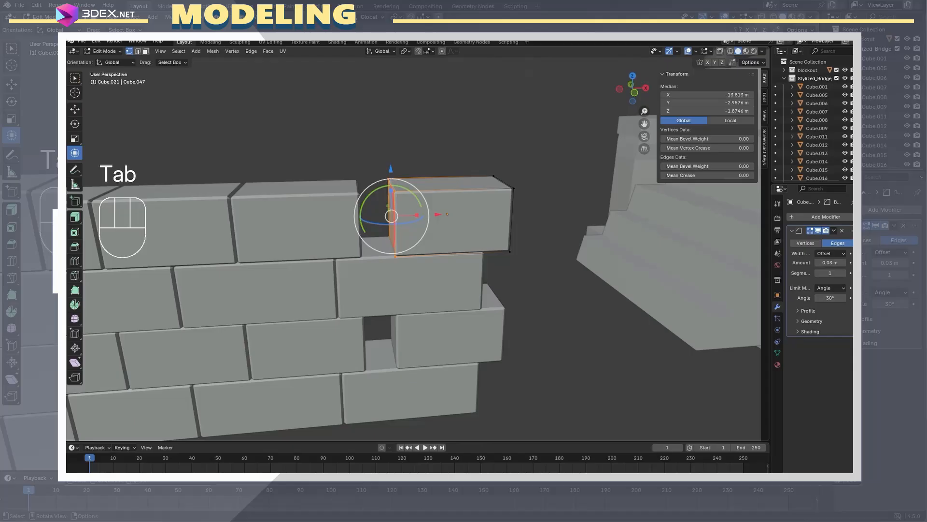
pyautogui.press('shift+d')
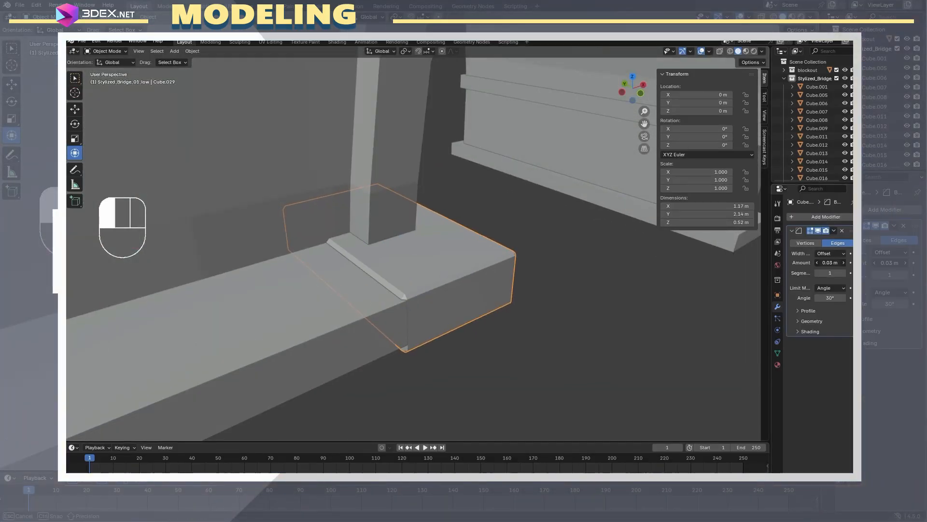
# Step: Reset the step block's origin and add a Bevel modifier to it
pyautogui.click(192, 50)
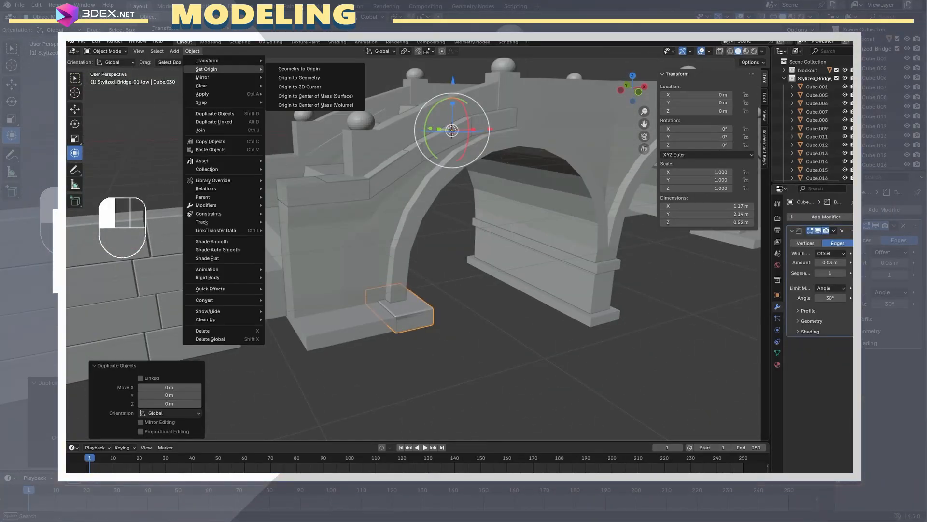
pyautogui.press('Tab')
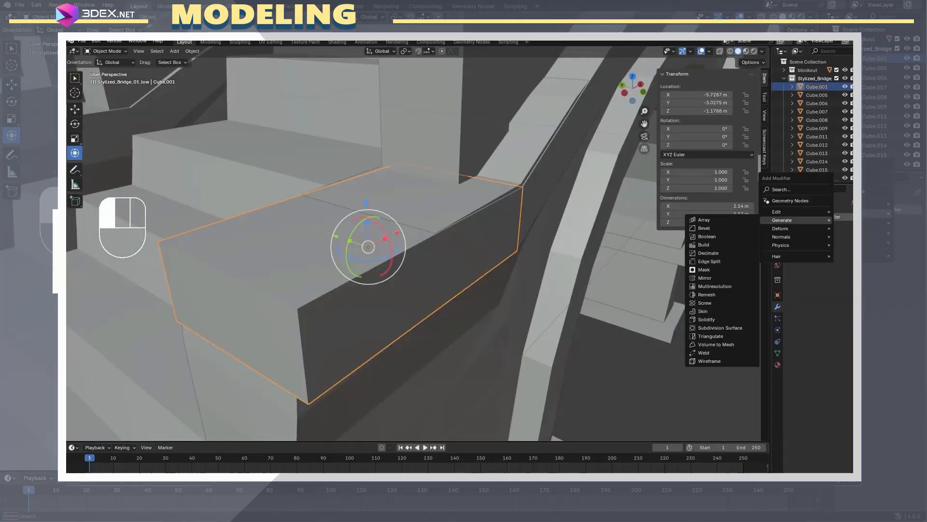
pyautogui.click(704, 228)
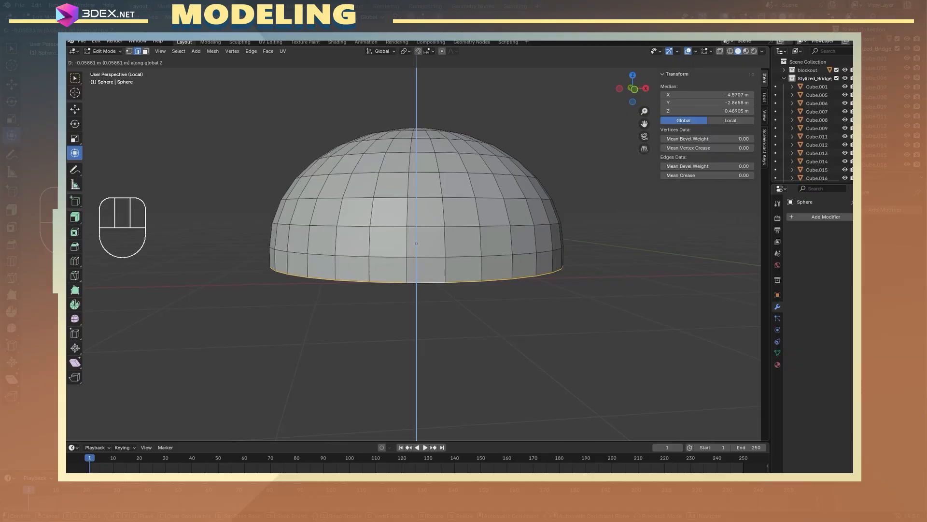
# Step: Cap the posts with the dome and loop-cut the lower steps into blocks
pyautogui.press('Tab')
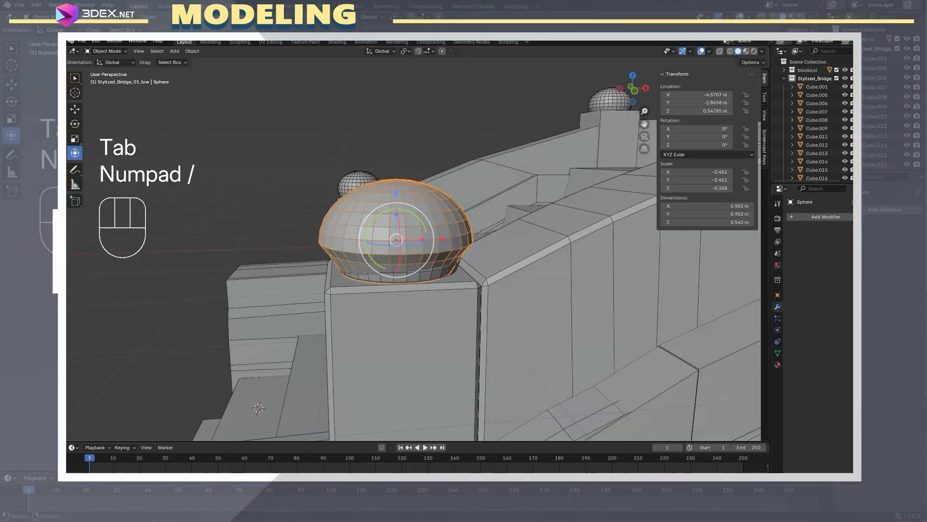
pyautogui.press('Tab')
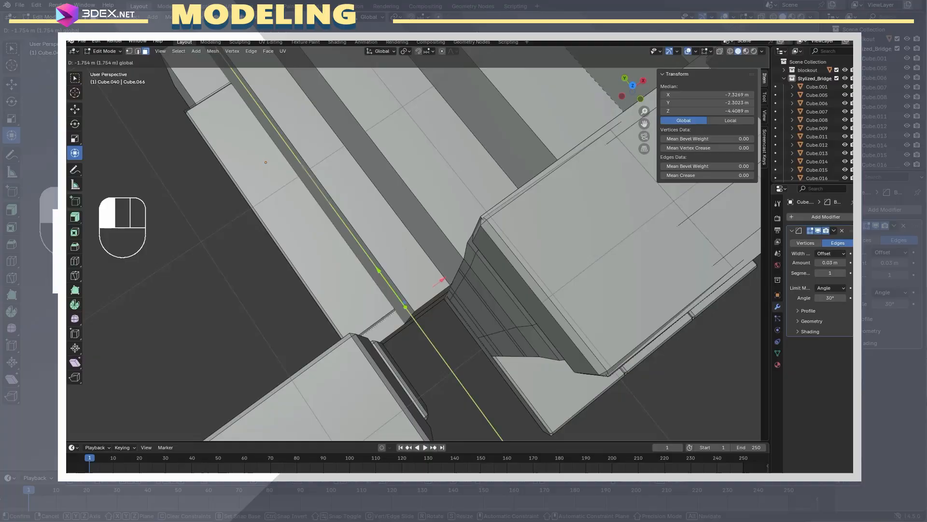
pyautogui.press('Tab')
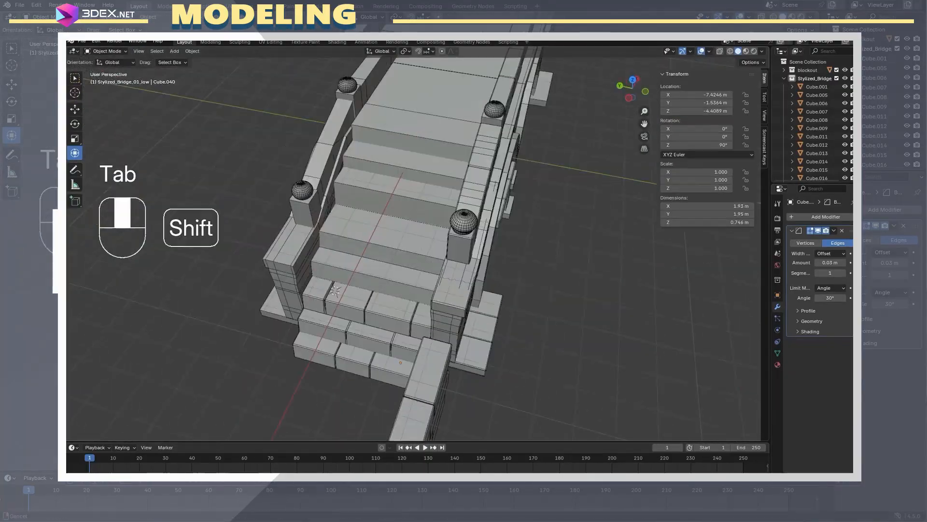
pyautogui.press('Tab')
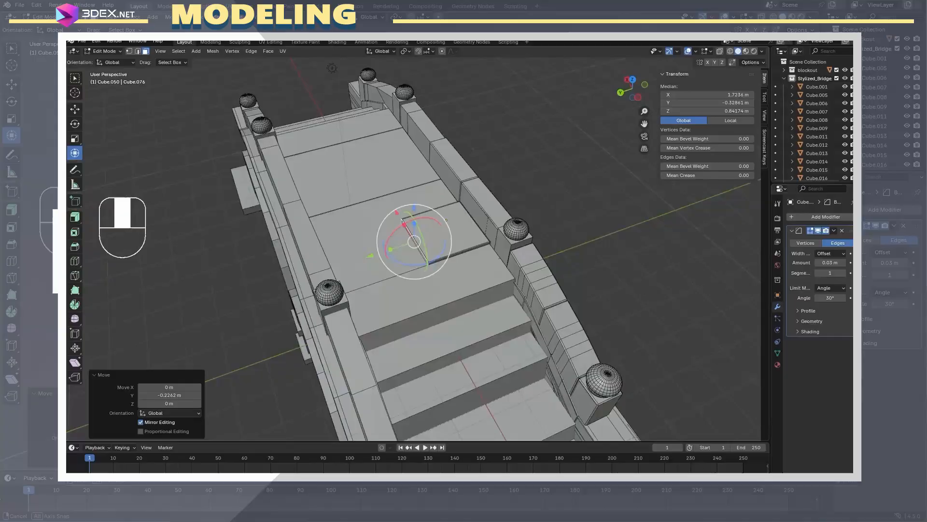
pyautogui.press('shift+d')
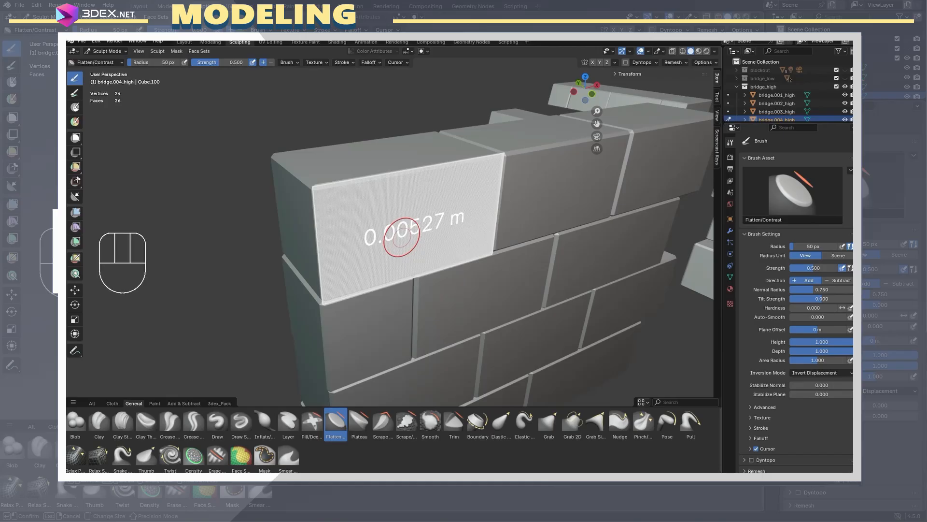
# Step: Flatten, scrape and stamp brick_01 cracked detail onto one wall brick
pyautogui.click(406, 421)
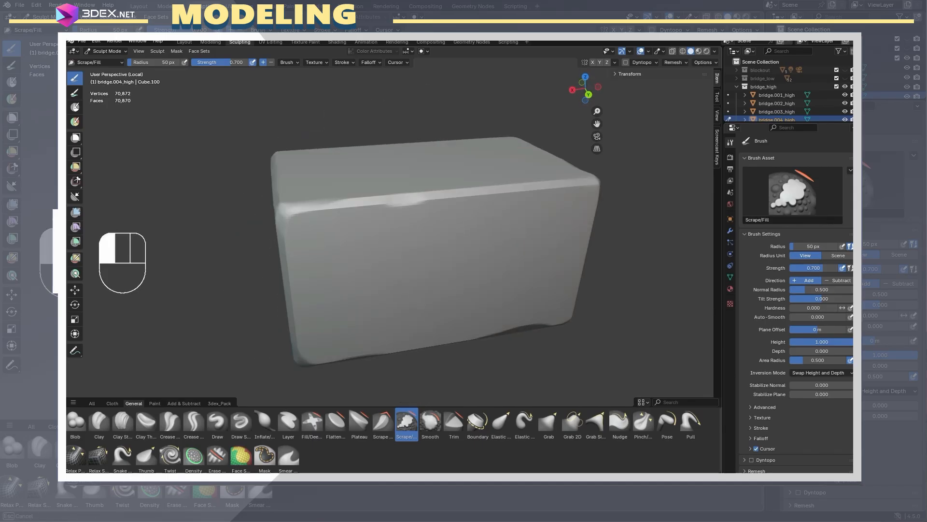
pyautogui.click(220, 403)
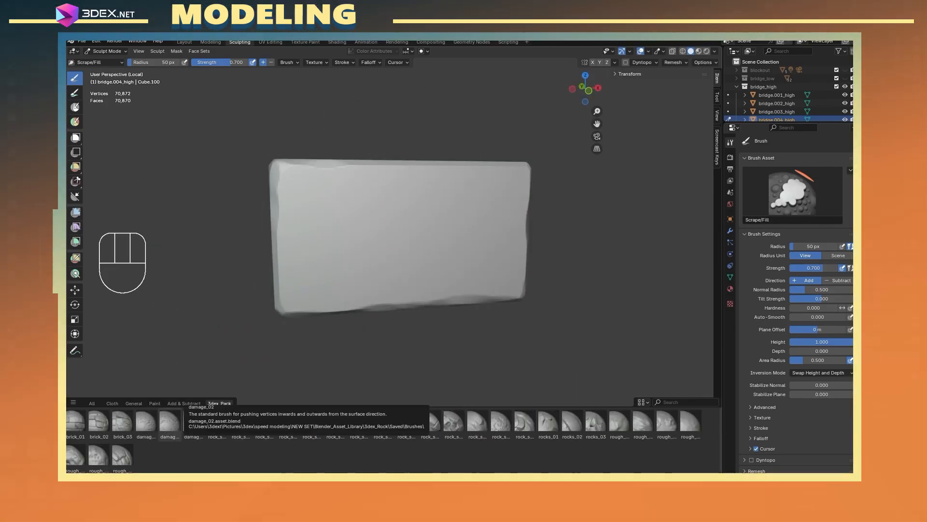
pyautogui.click(75, 422)
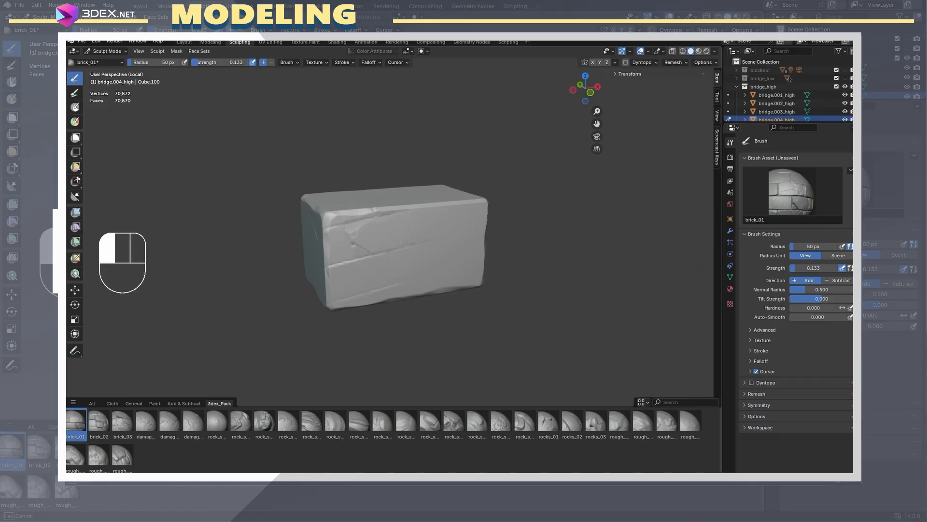
pyautogui.click(406, 421)
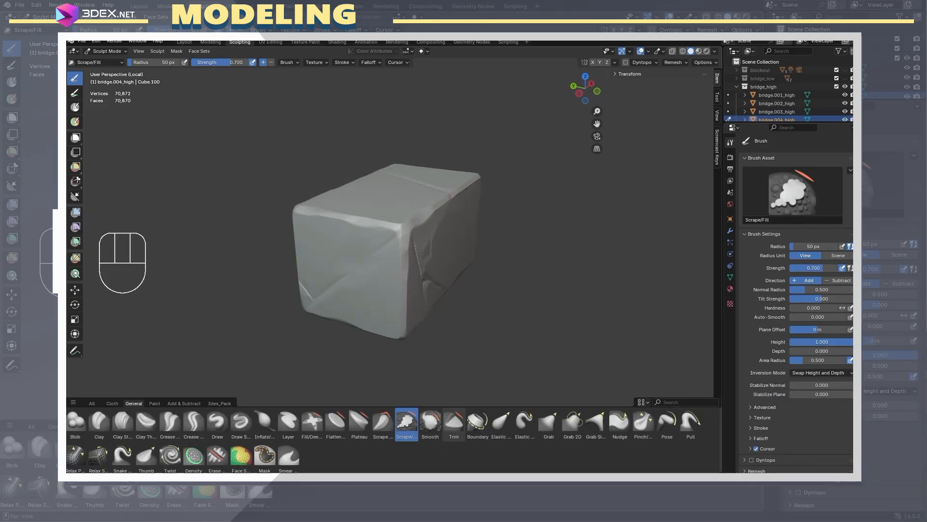
pyautogui.click(335, 421)
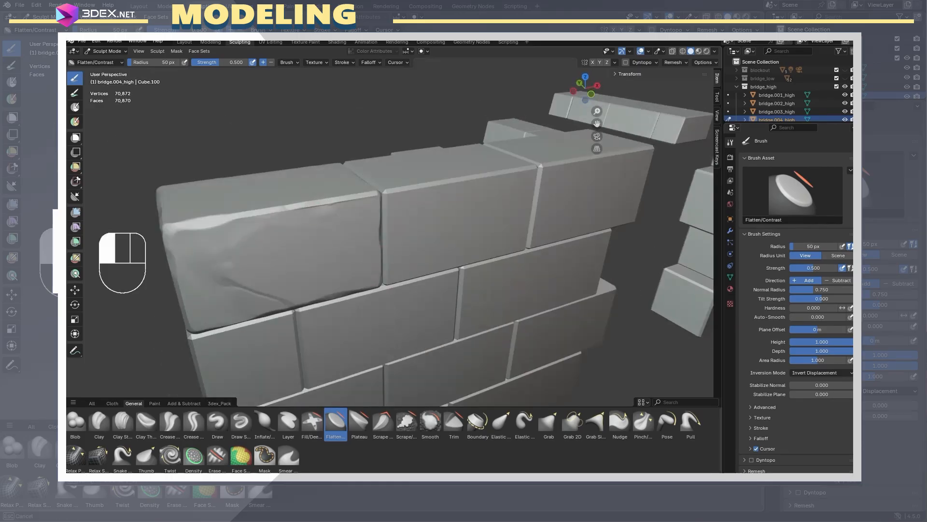
pyautogui.click(406, 421)
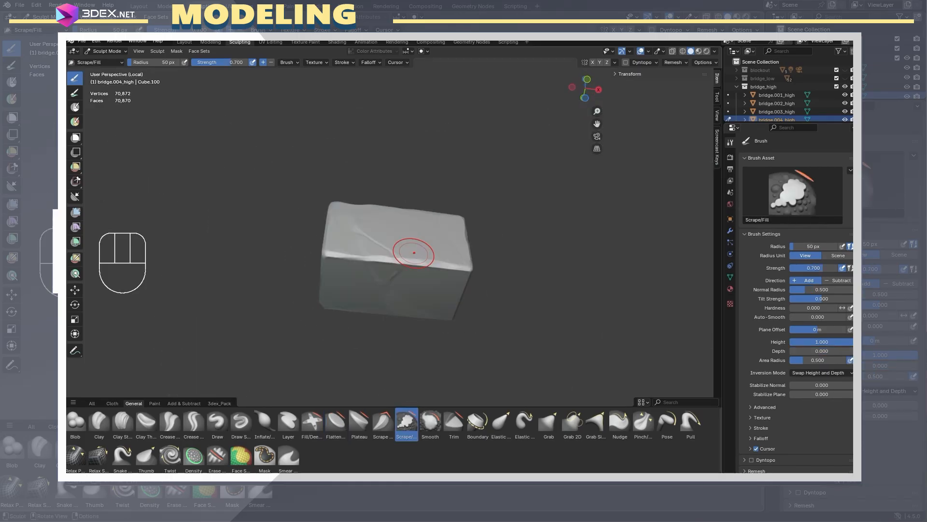
pyautogui.press('alt+q')
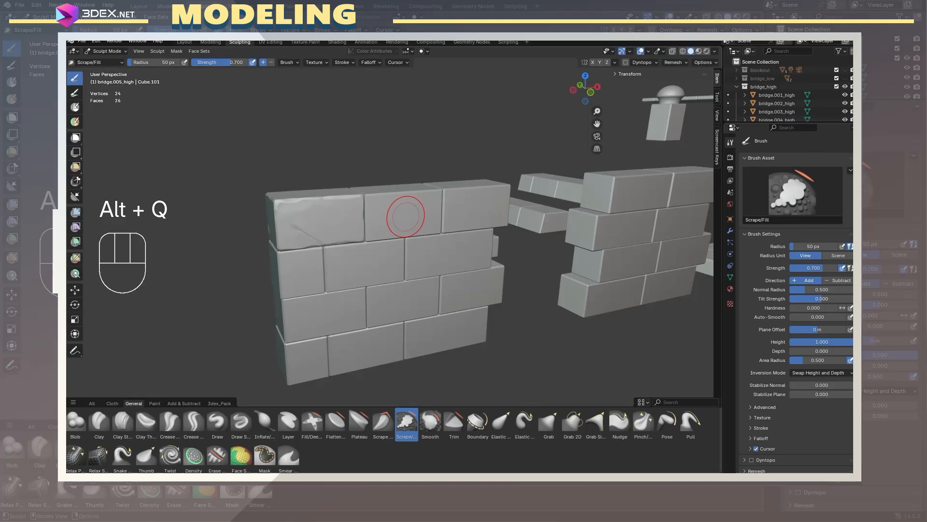
# Step: Remesh the next brick and press rock-surface texture and scraped chips into it
pyautogui.press('r')
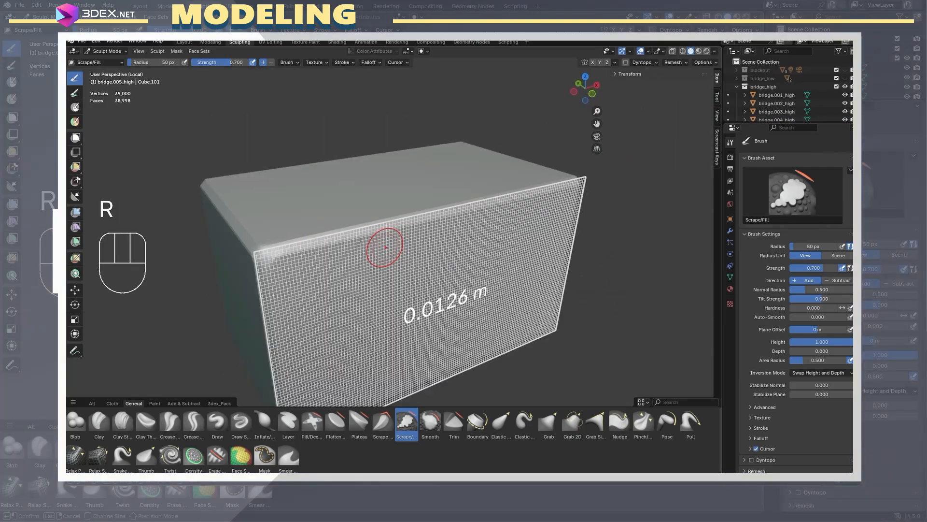
pyautogui.press('ctrl+z')
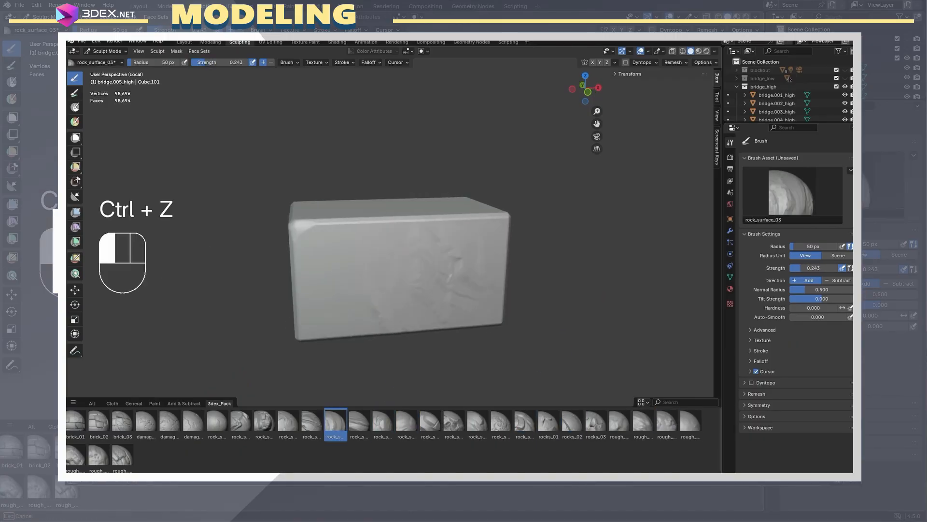
pyautogui.click(288, 421)
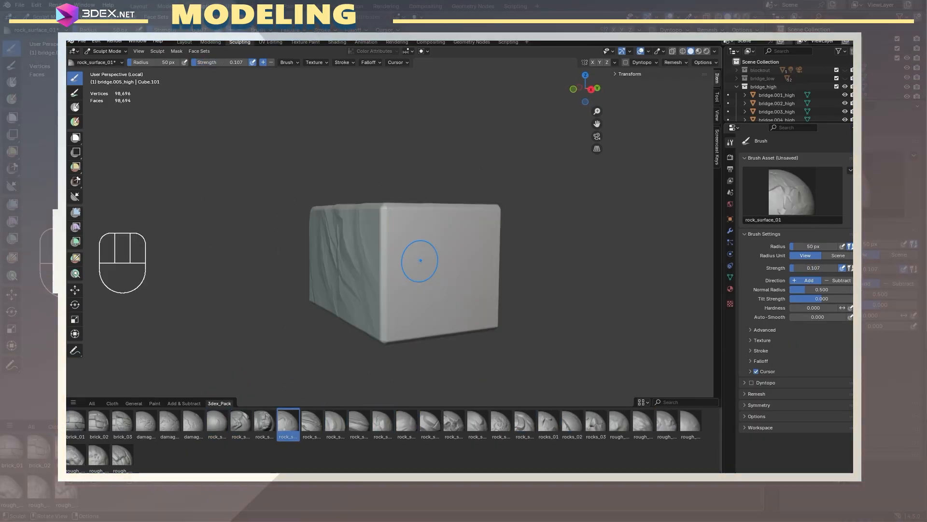
pyautogui.click(406, 421)
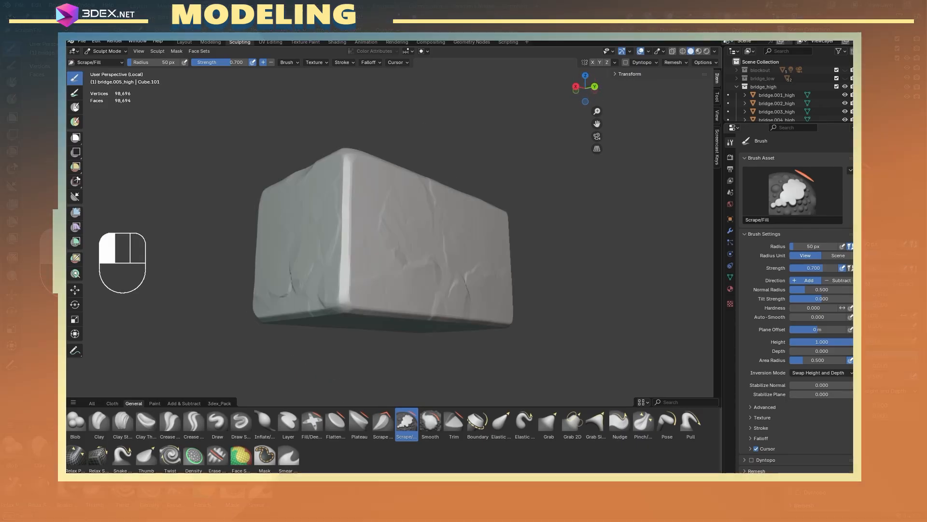
pyautogui.click(335, 421)
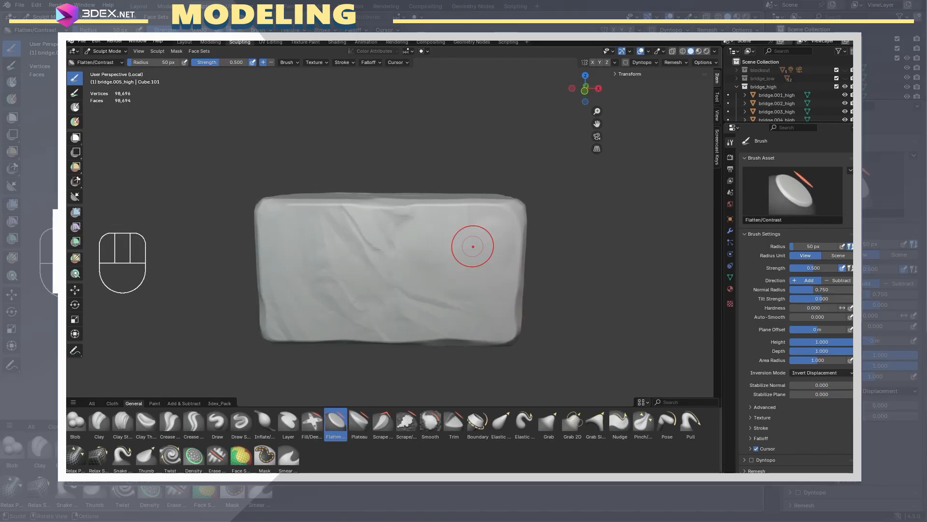
pyautogui.click(406, 422)
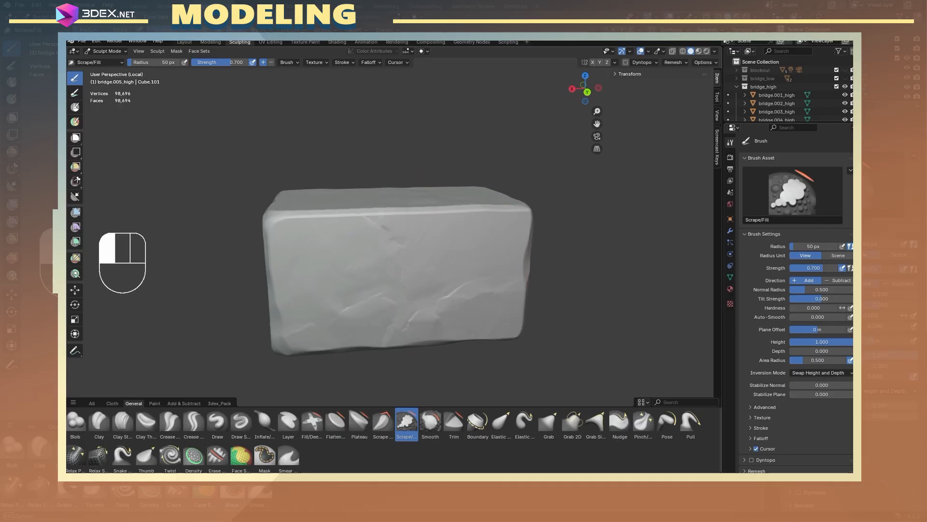
# Step: Sculpt rock detail onto another brick and block
pyautogui.press('r')
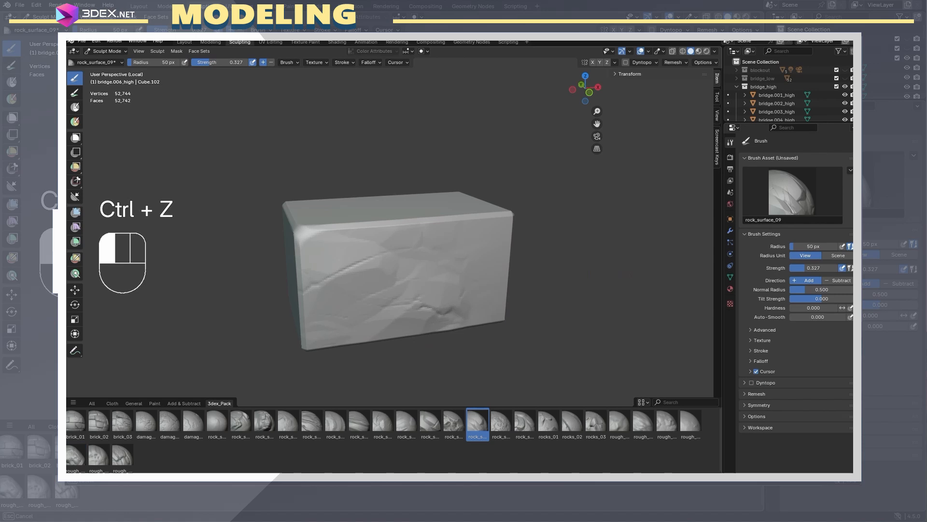
pyautogui.press('ctrl+z')
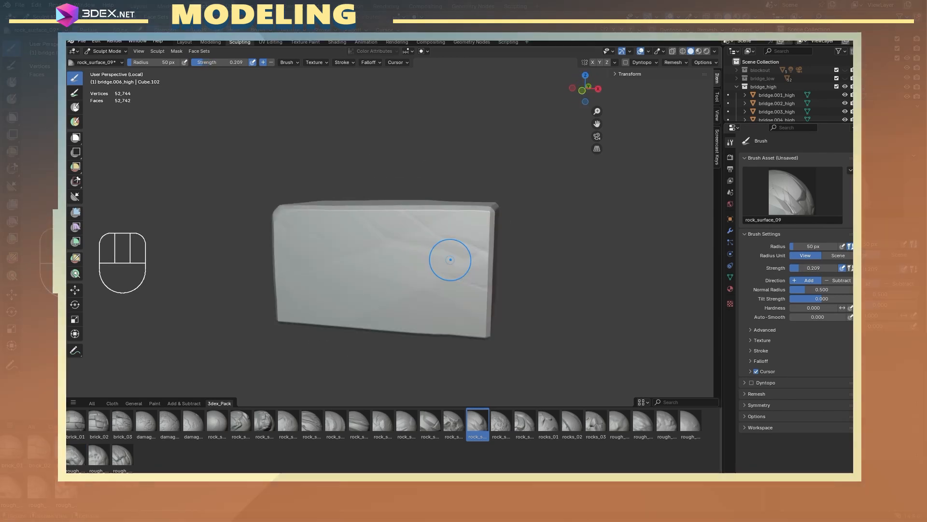
pyautogui.click(133, 403)
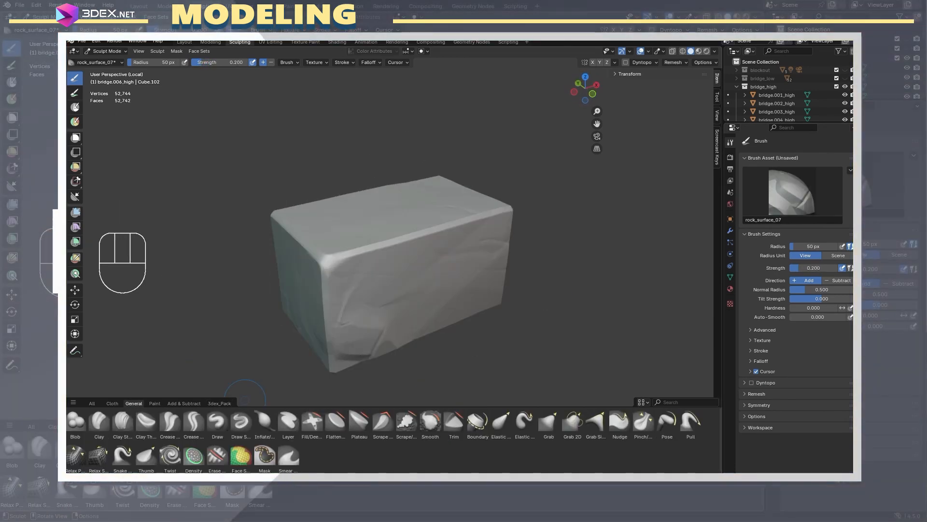
pyautogui.click(406, 421)
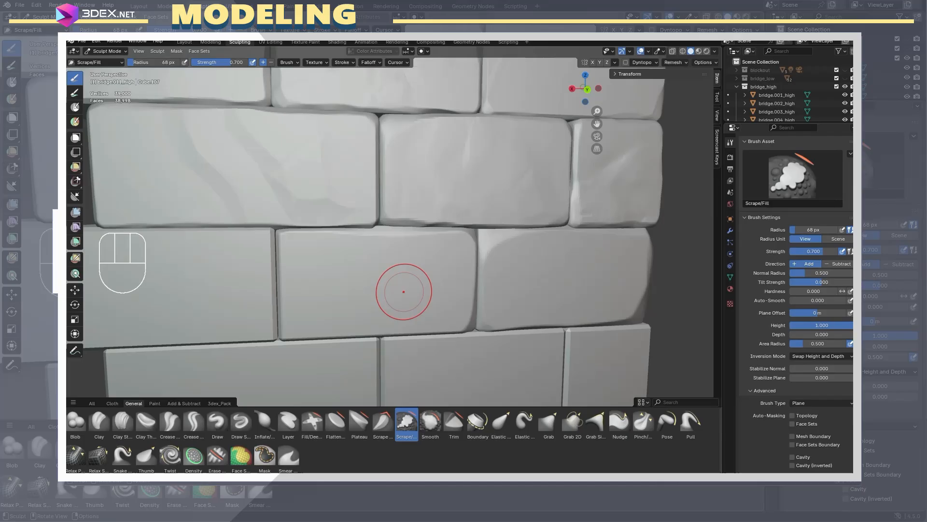
pyautogui.click(430, 422)
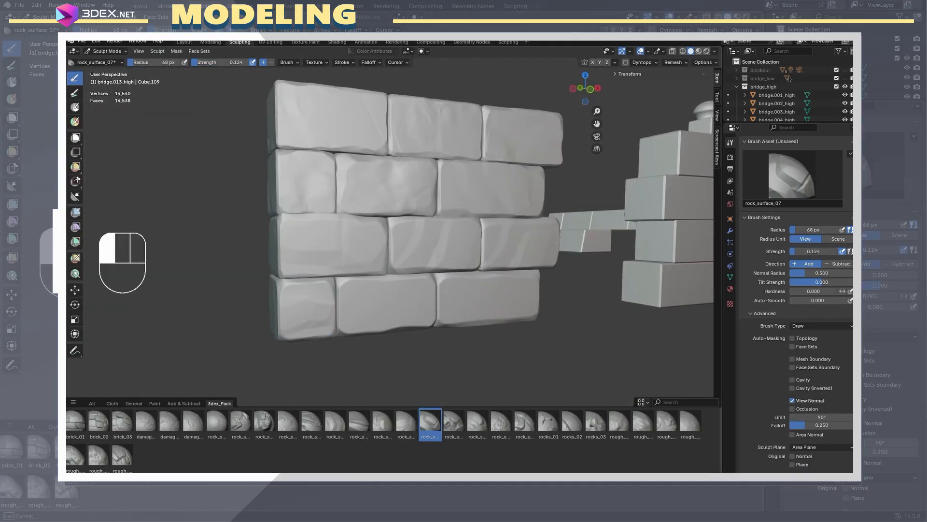
# Step: Carve stone detail into the wall bricks, the long slab and a small block
pyautogui.click(408, 422)
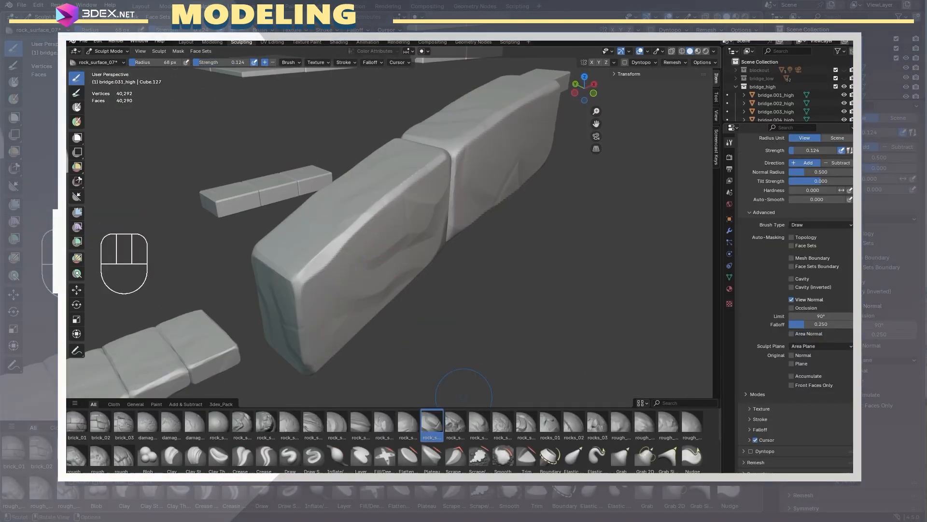
pyautogui.click(479, 456)
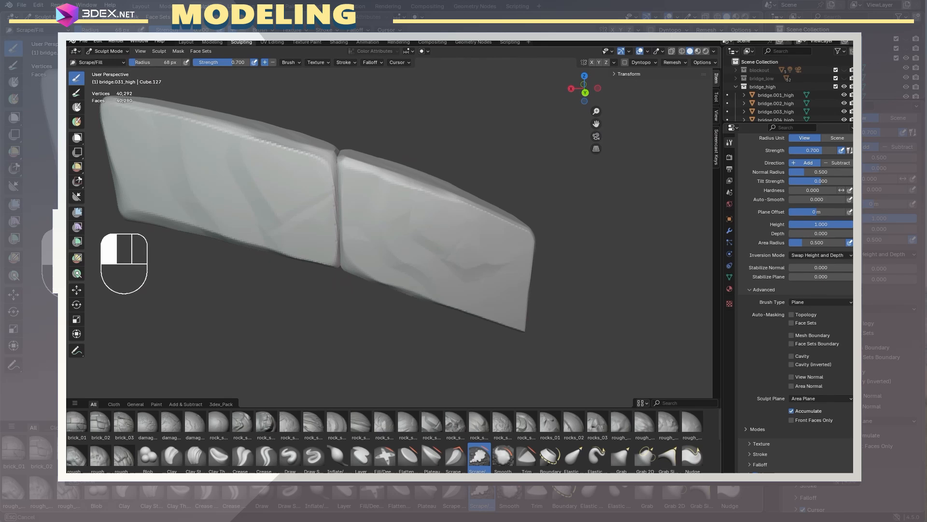
pyautogui.click(455, 425)
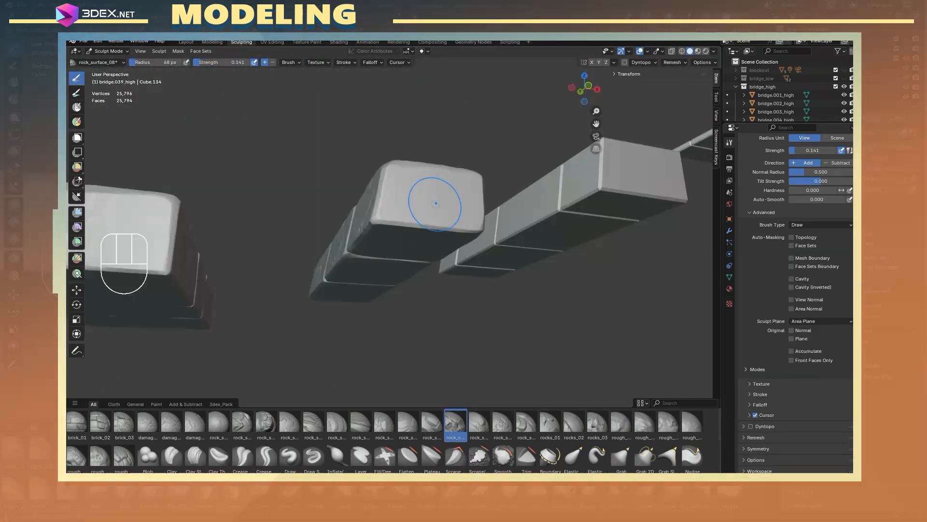
pyautogui.click(478, 458)
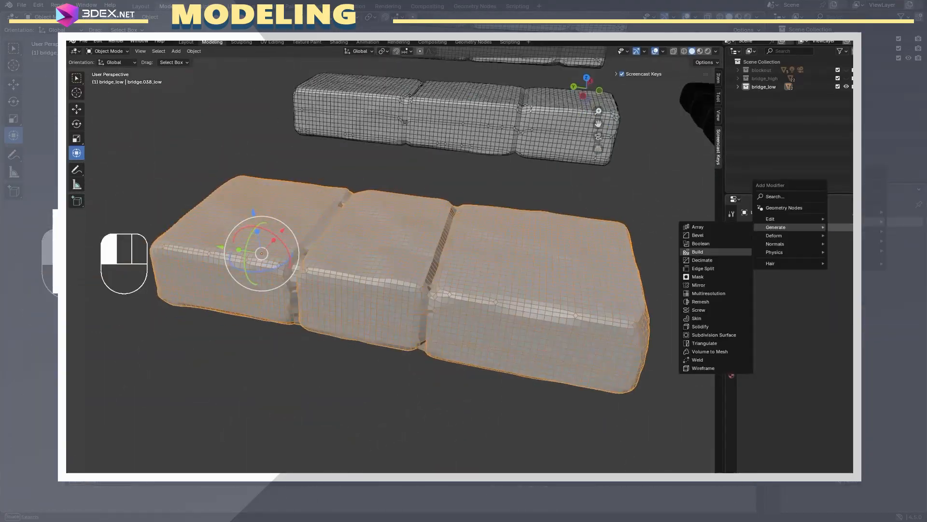
# Step: Add Decimate modifiers with very low ratios to the bridge_low pieces and undo the plane resize
pyautogui.click(702, 259)
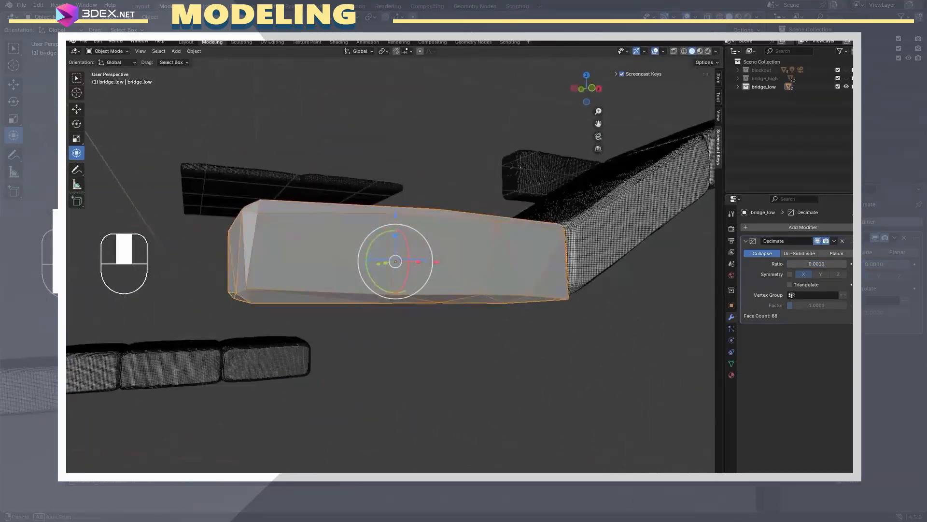
pyautogui.click(802, 226)
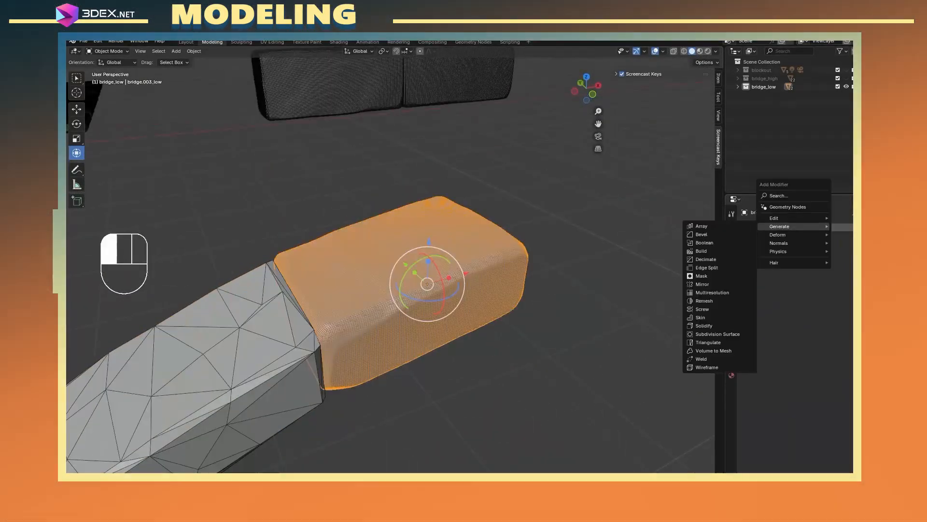
pyautogui.click(705, 258)
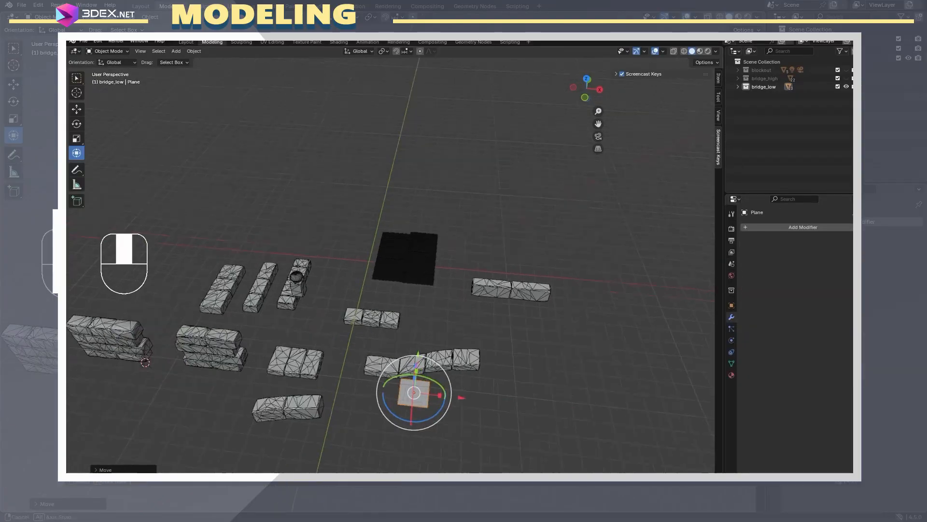
pyautogui.press('ctrl+z')
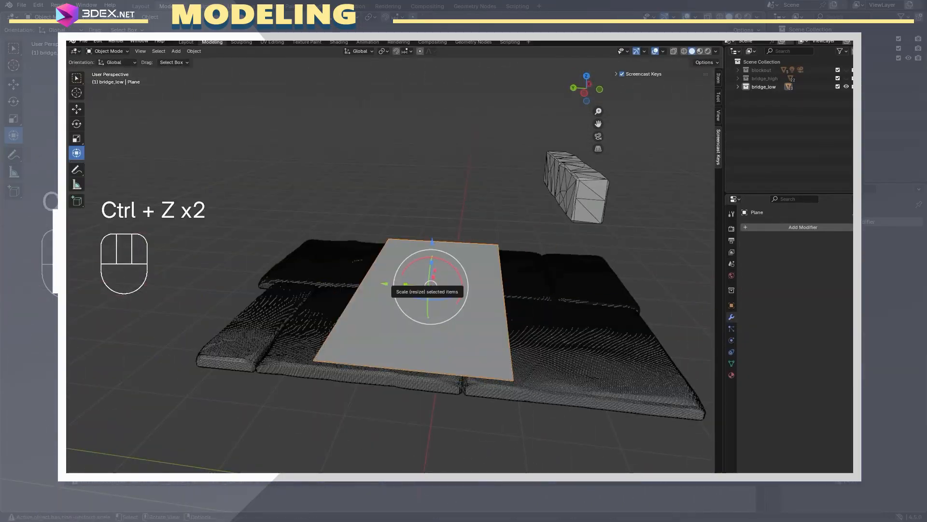
pyautogui.press('Tab')
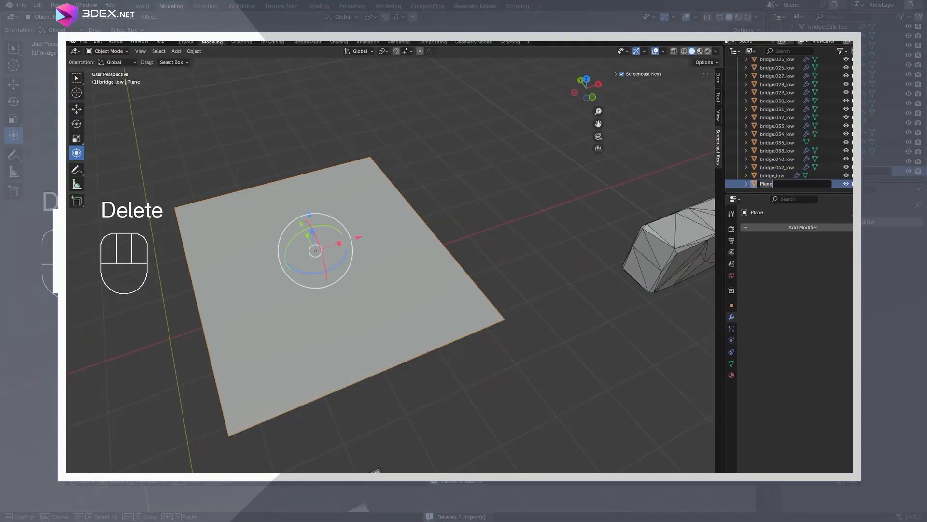
# Step: Delete the temporary plane, then mark seams on the wall piece and unwrap it
pyautogui.press('ctrl+a')
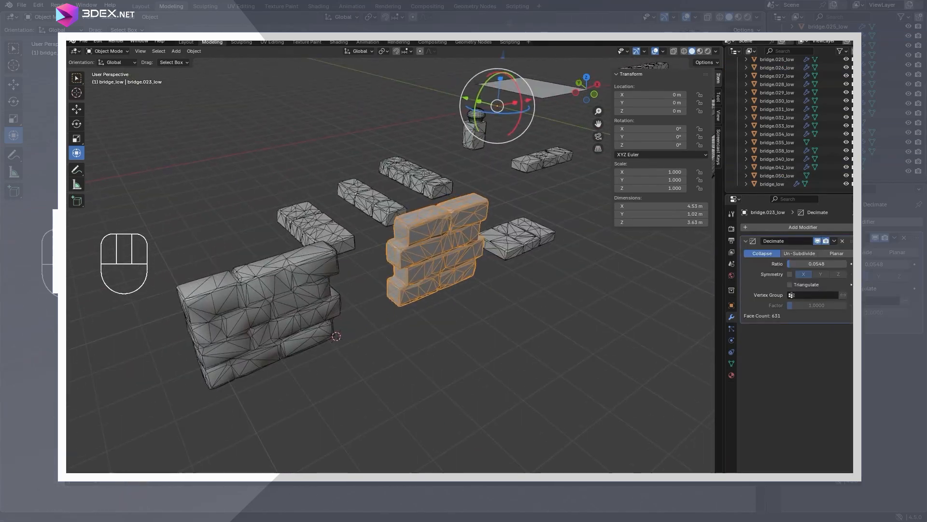
pyautogui.click(272, 42)
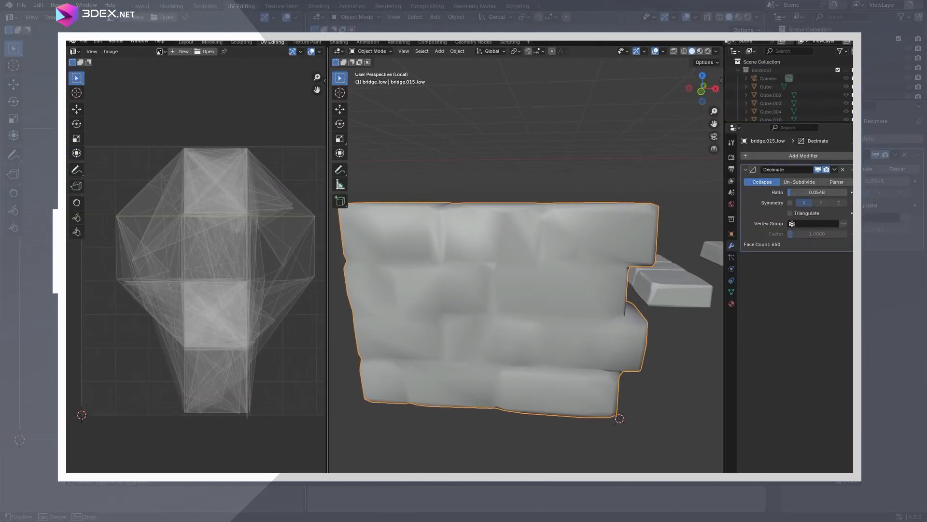
pyautogui.rightClick(494, 242)
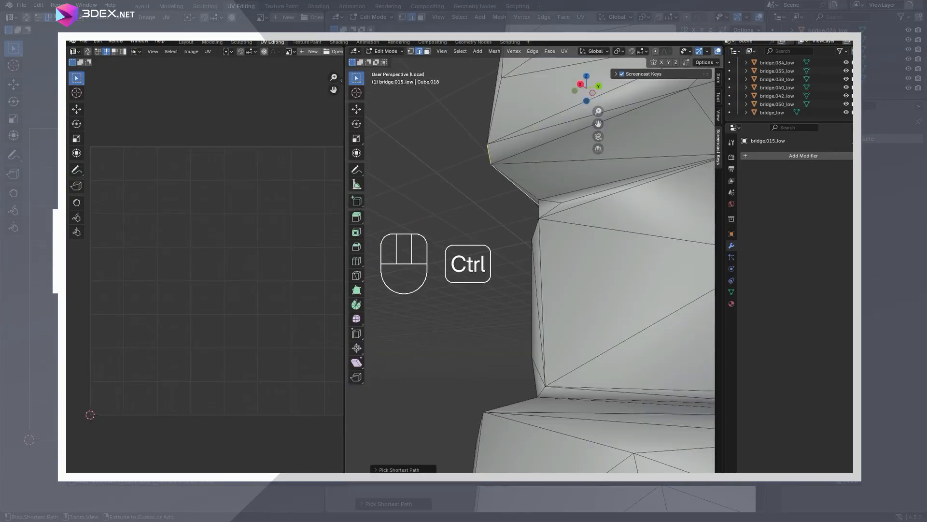
pyautogui.press('ctrl+z')
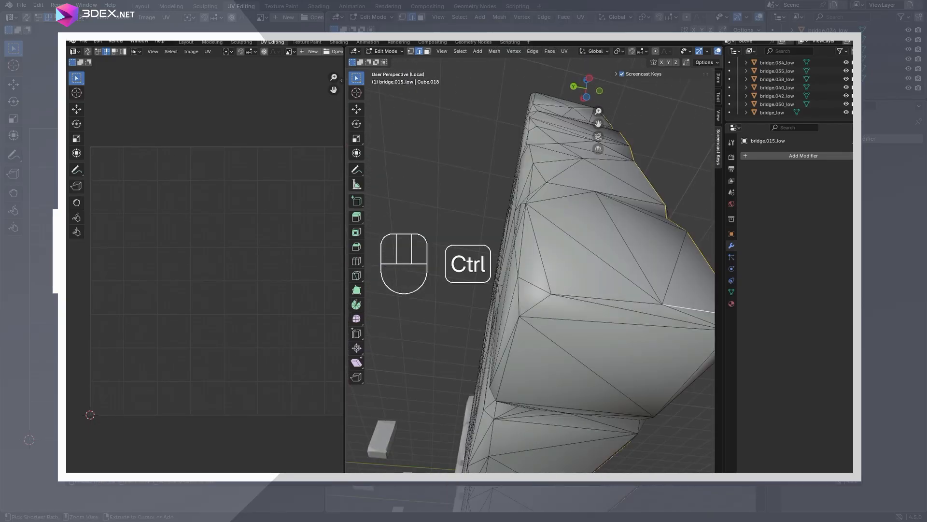
pyautogui.press('a')
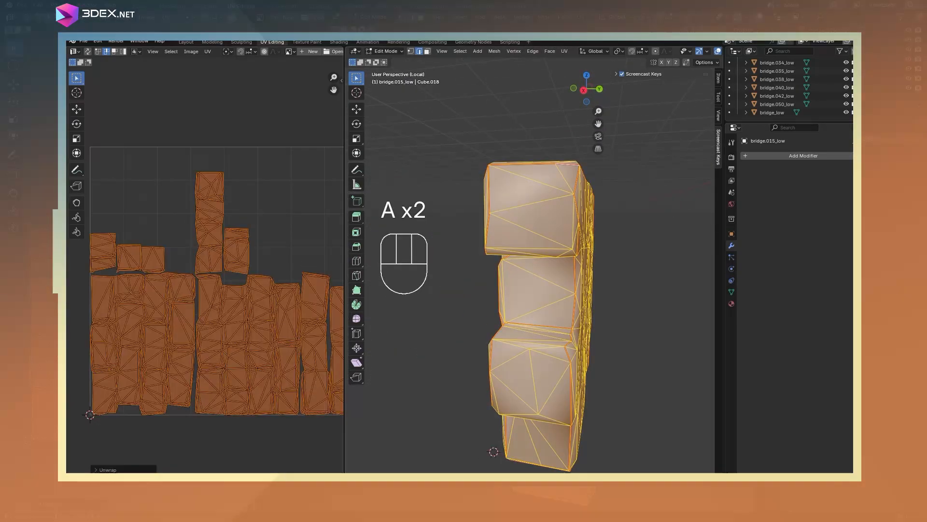
pyautogui.press('Tab')
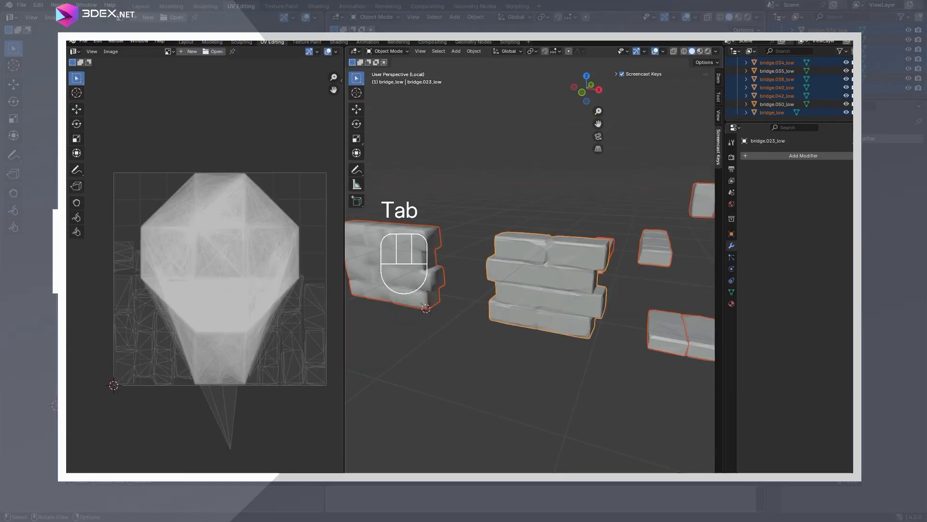
pyautogui.press('Tab')
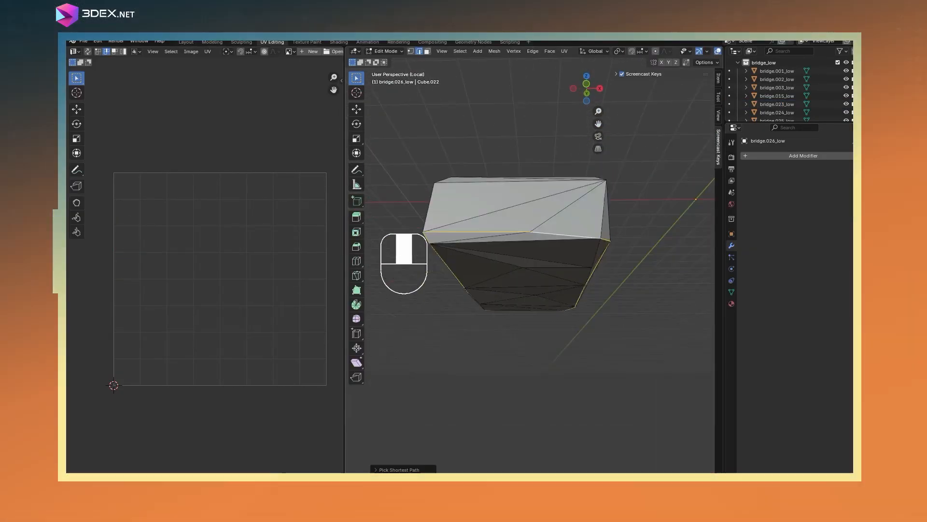
pyautogui.press('Tab')
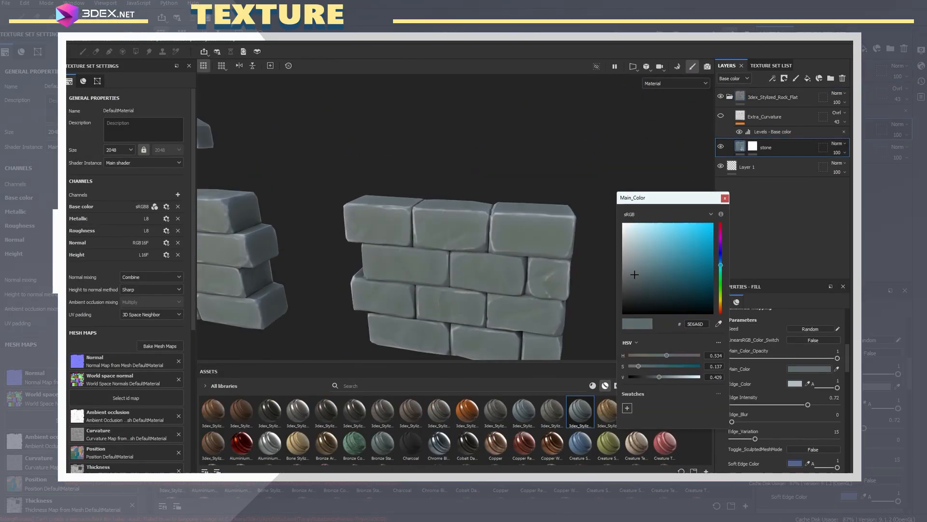
# Step: Adjust the Stylized Rock material's Main_Color in the color picker
pyautogui.click(821, 388)
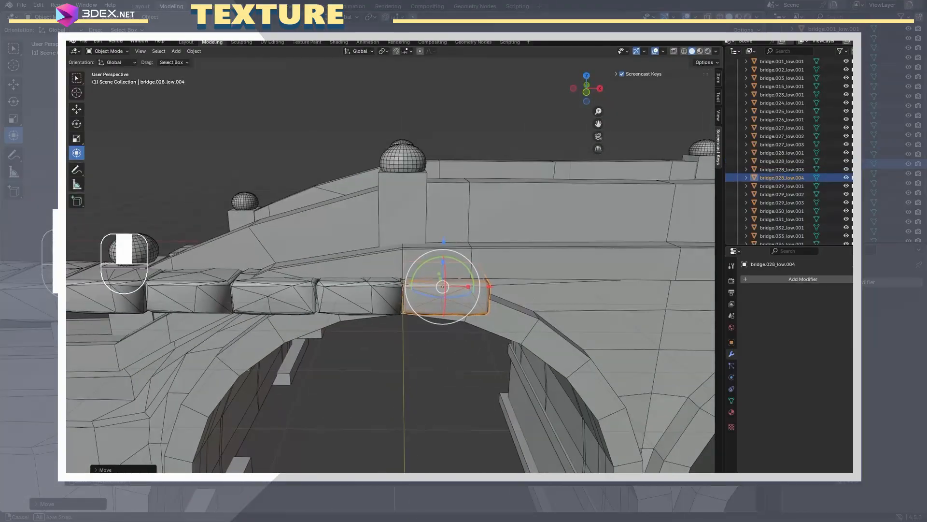
# Step: Duplicate a block along the railing and bend the row with SimpleDeform, undoing angle changes
pyautogui.press('shift+d')
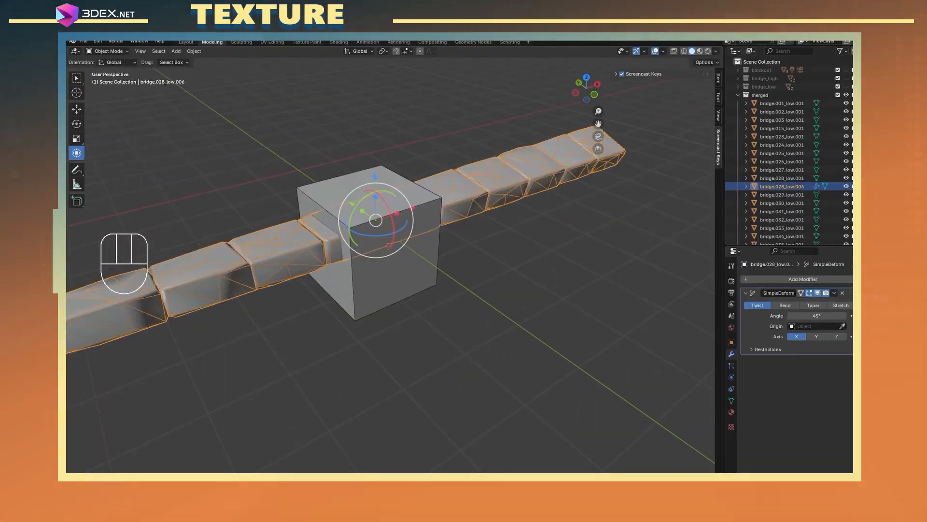
pyautogui.press('ctrl+z')
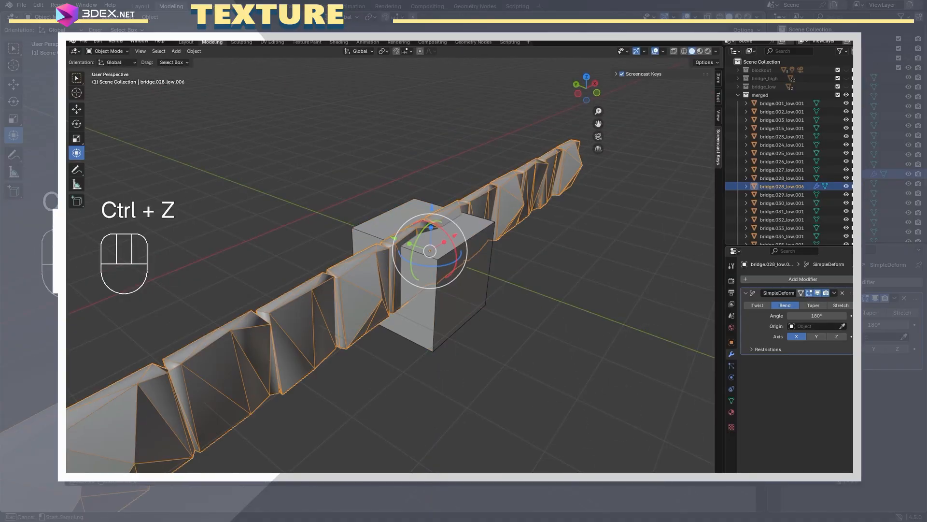
pyautogui.press('ctrl+z')
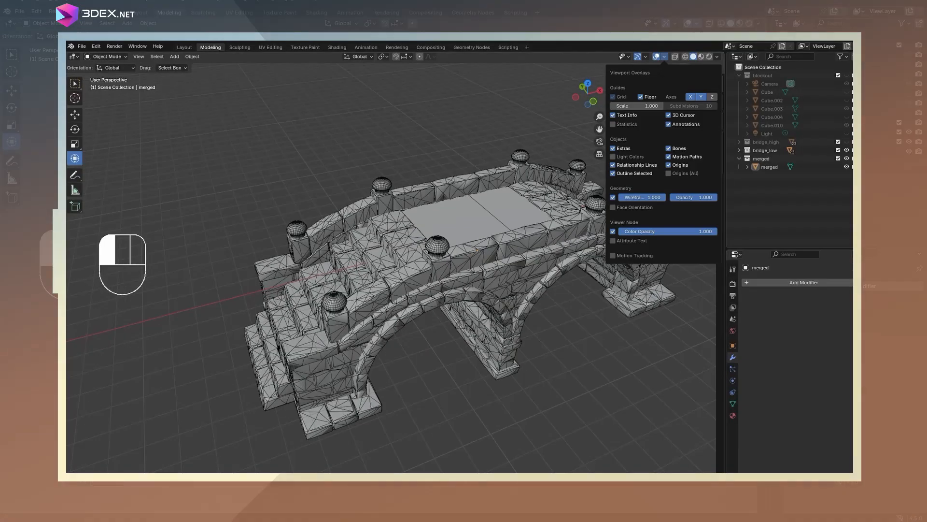
# Step: Turn off the wireframe overlay on the merged bridge model
pyautogui.click(337, 47)
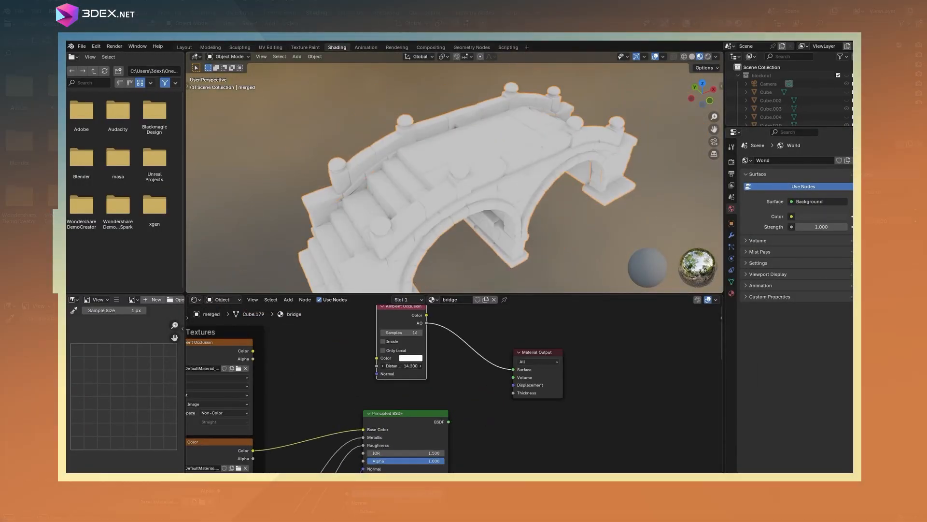
# Step: Duplicate an area light, give it a warm off-white colour, and add a backdrop plane
pyautogui.press('shift+d')
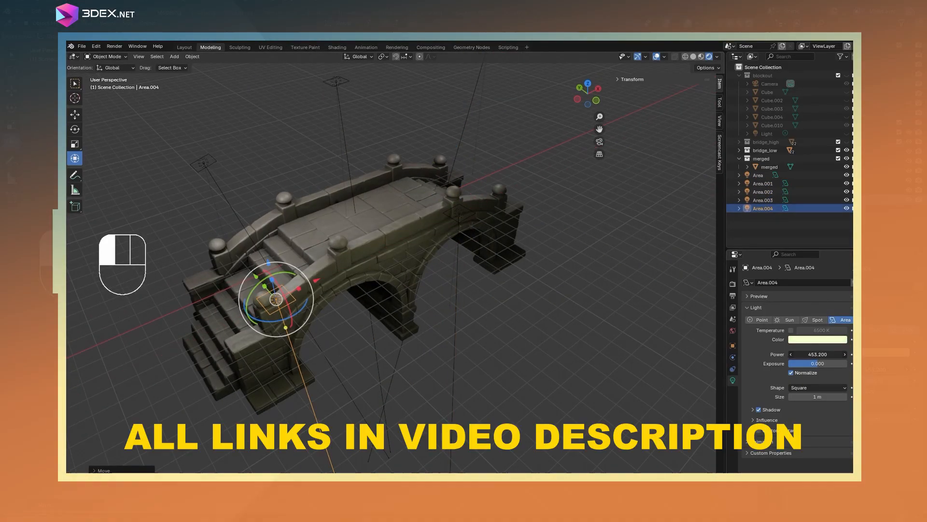
pyautogui.click(817, 339)
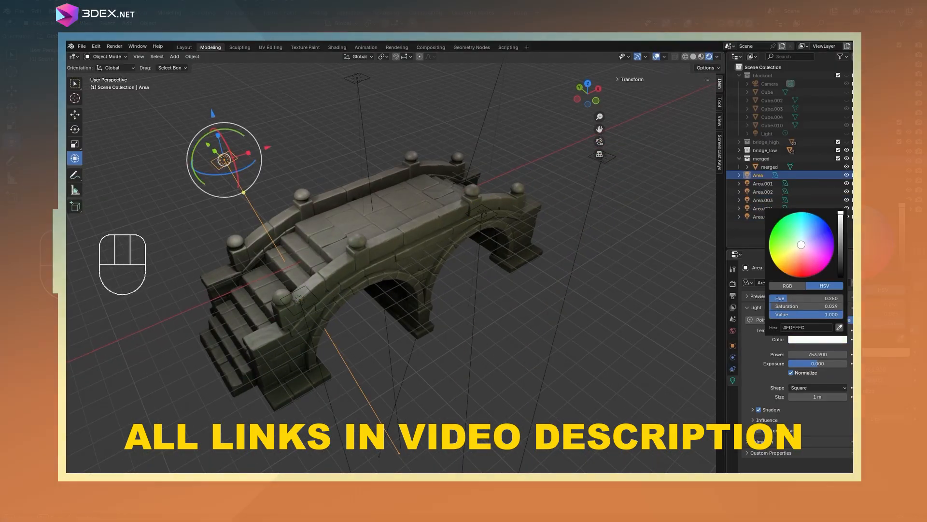
pyautogui.click(763, 182)
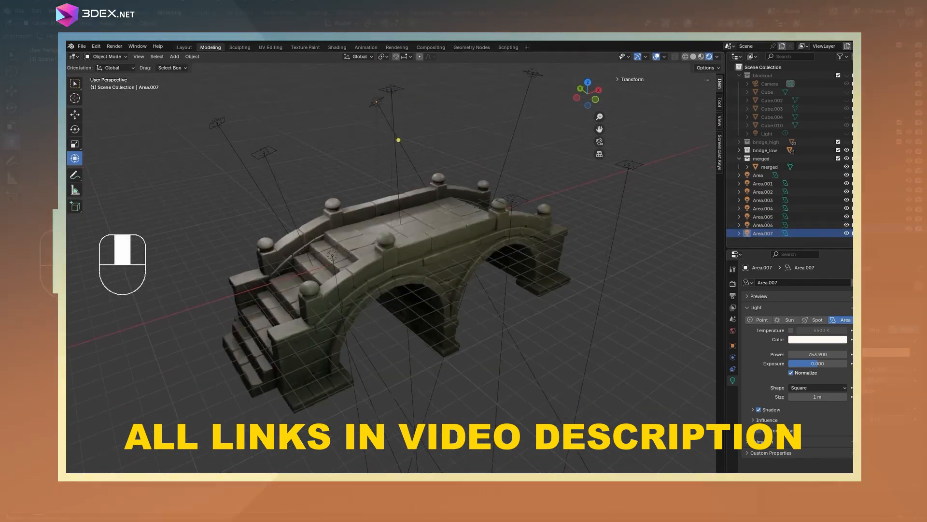
pyautogui.press('shift+a')
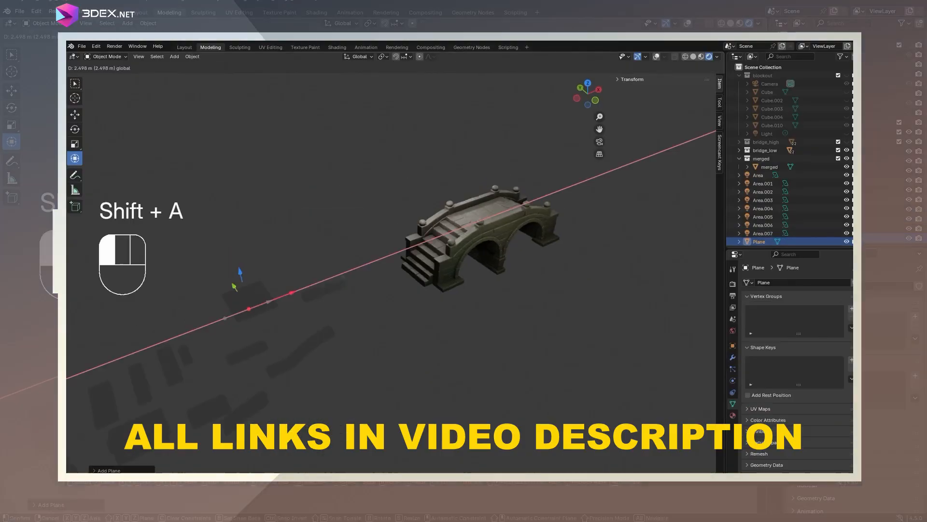